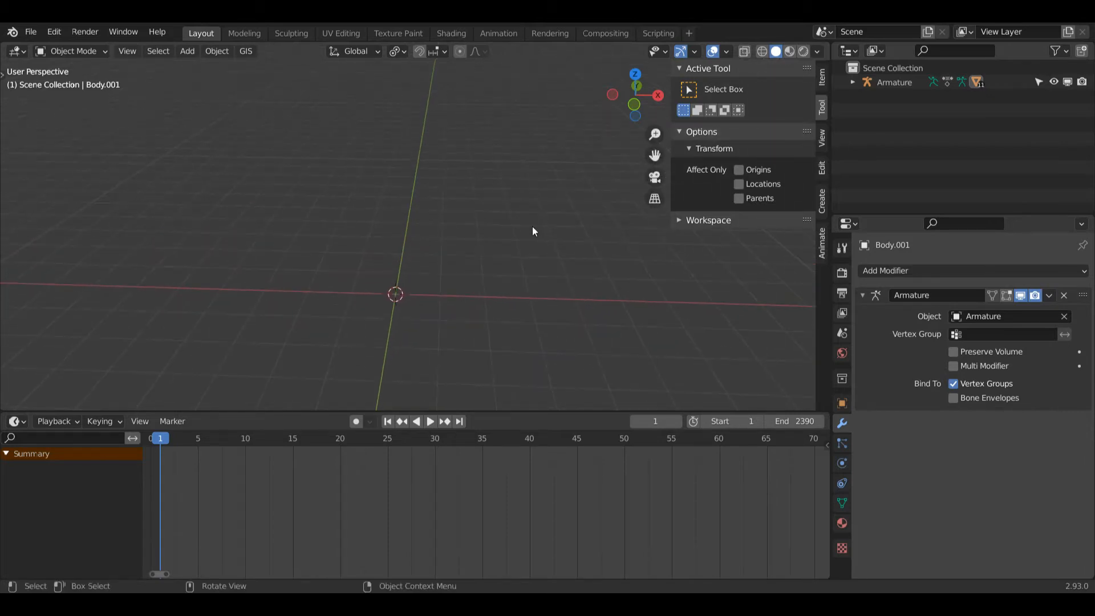
- Add a UV sphere, apply Shade Smooth, and move it left of the origin
click(187, 50)
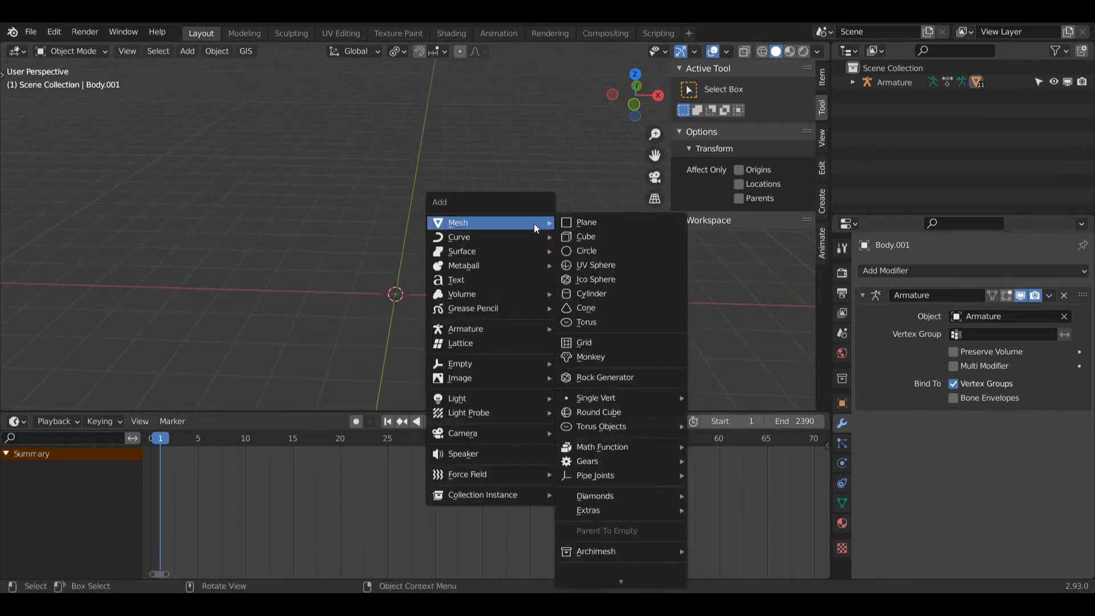
mouse_move(595, 265)
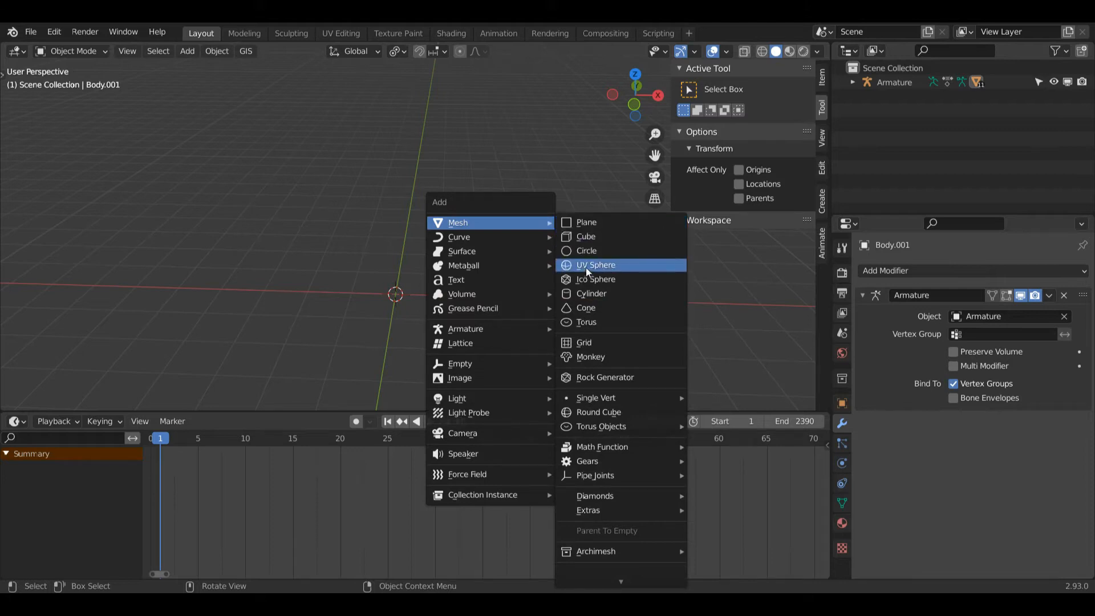
click(595, 264)
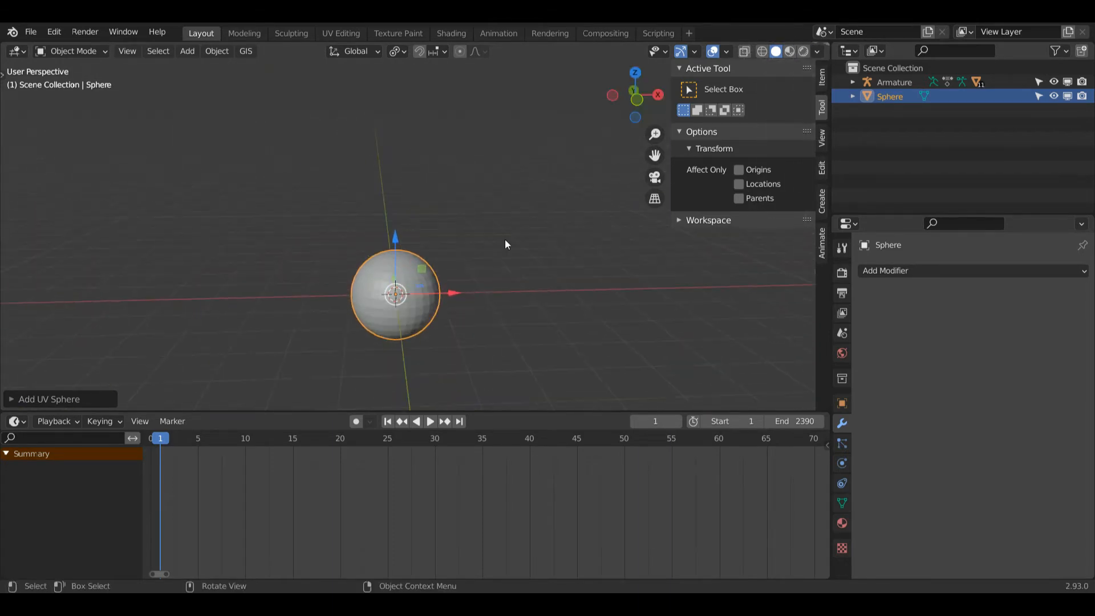
right_click(395, 293)
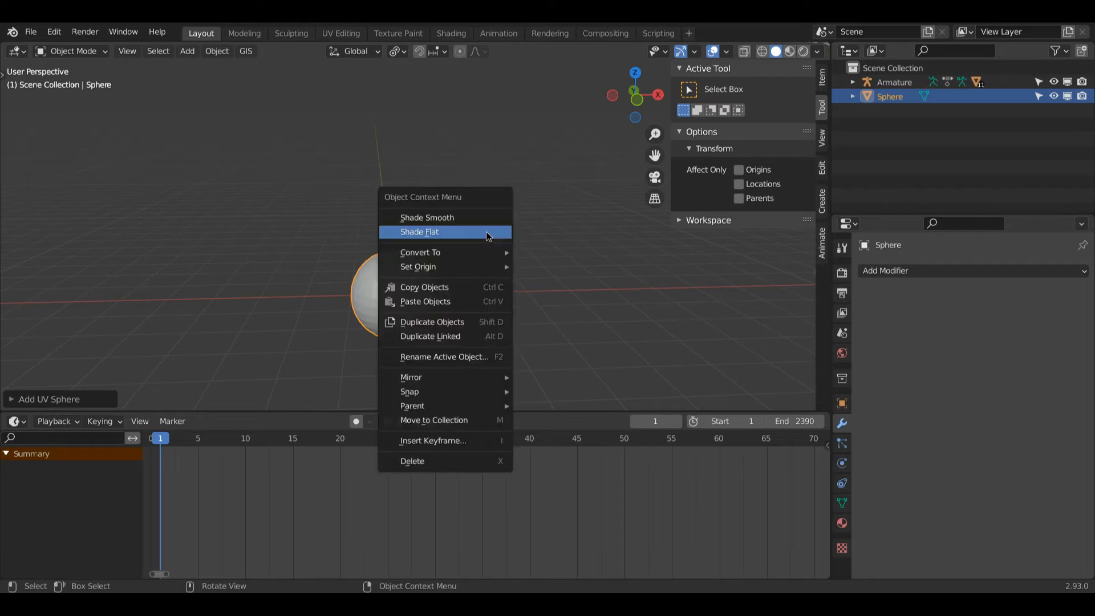
click(420, 231)
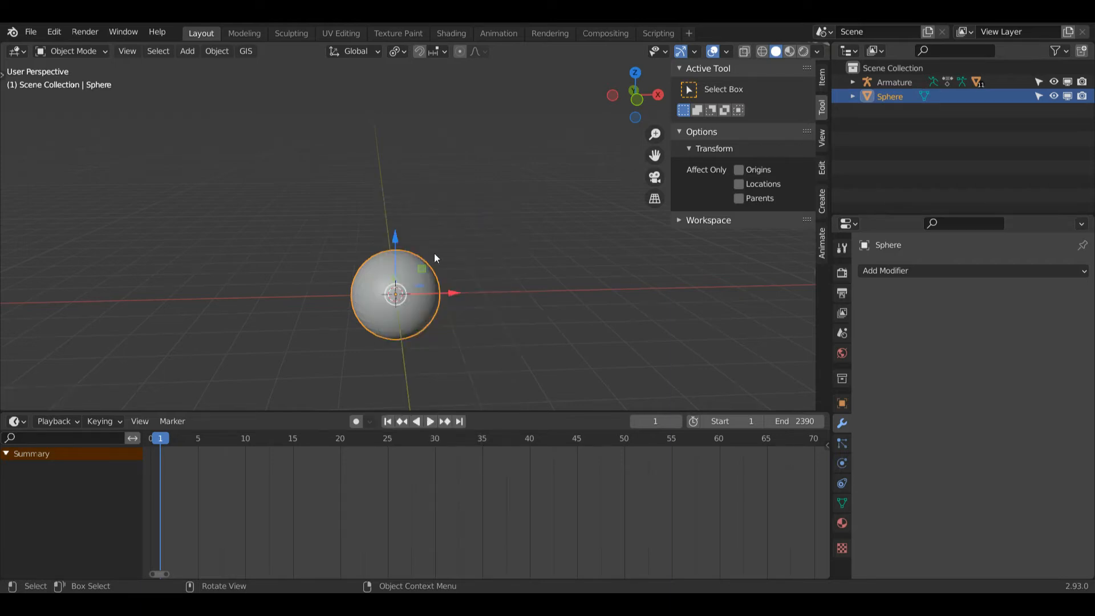
mouse_move(597, 134)
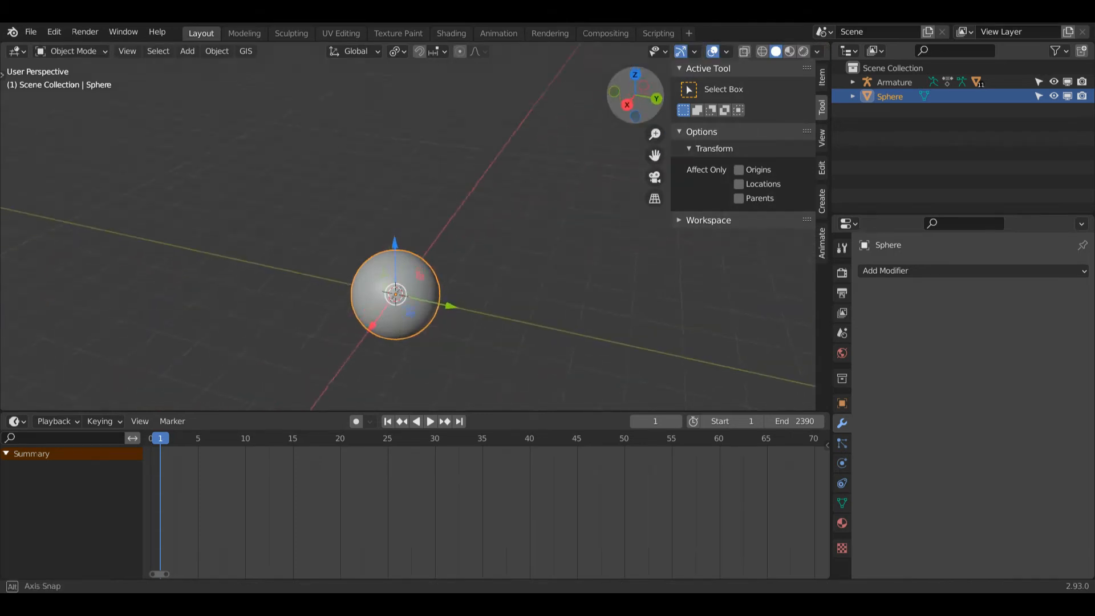
key(g)
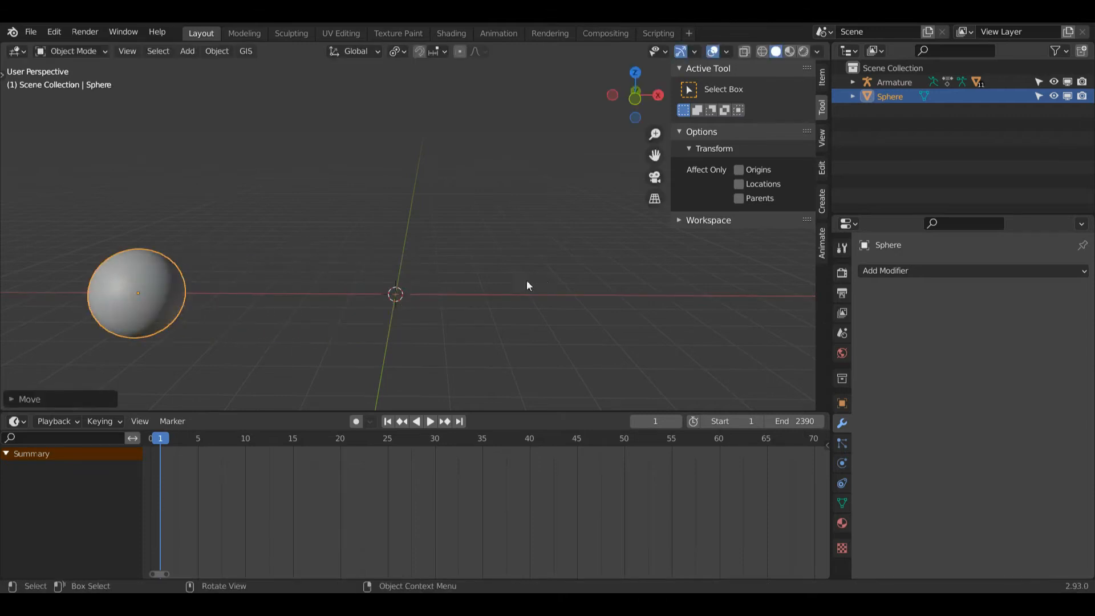
- Add a cube, keep it flat-shaded, and move it left beside the sphere
click(187, 50)
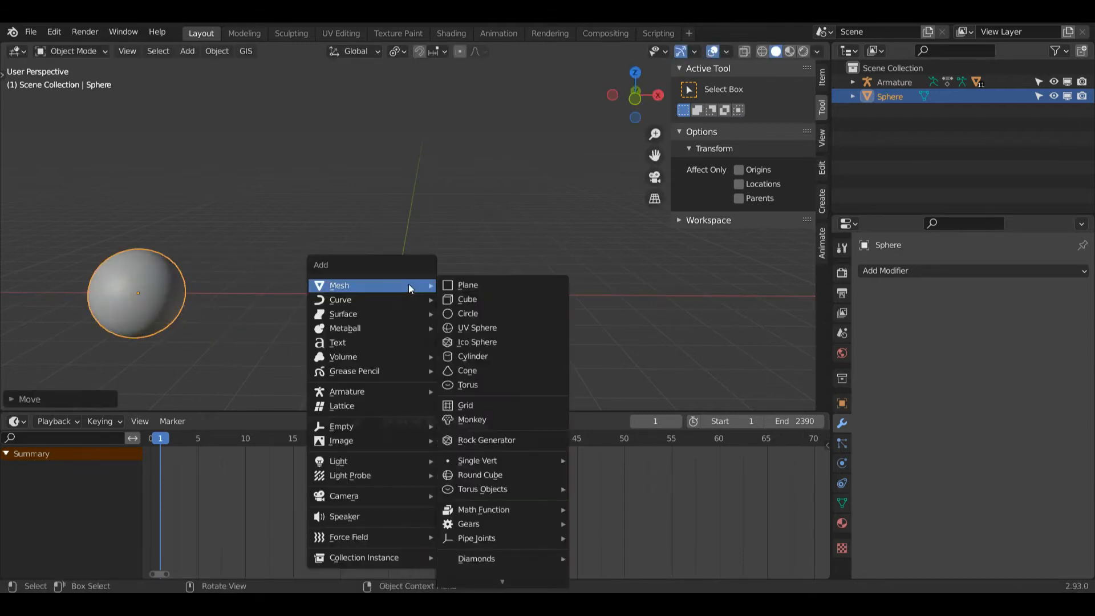
click(467, 299)
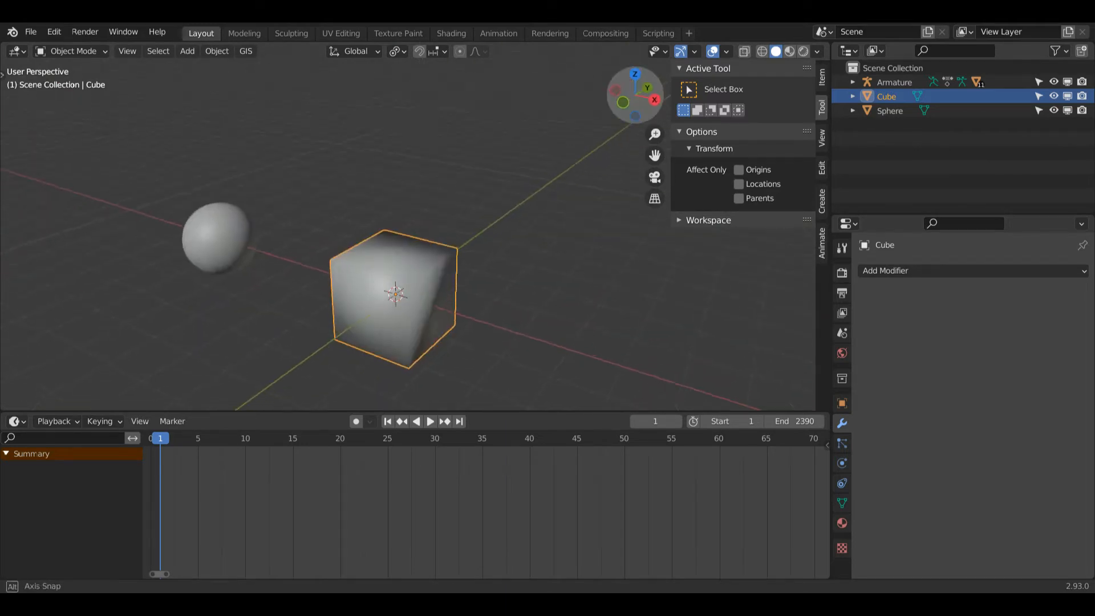
right_click(396, 293)
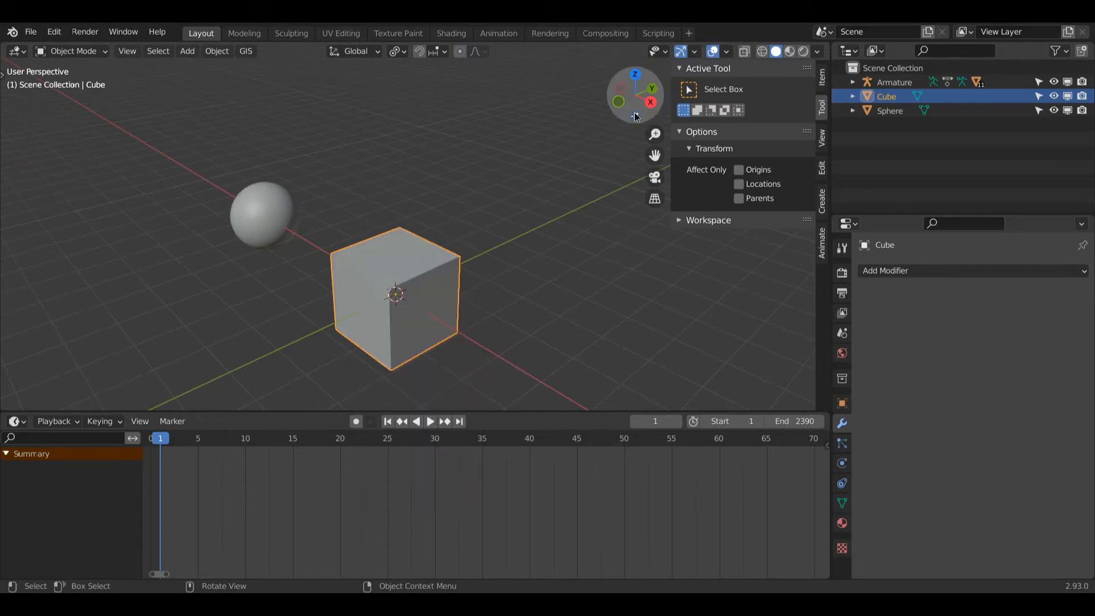
key(g)
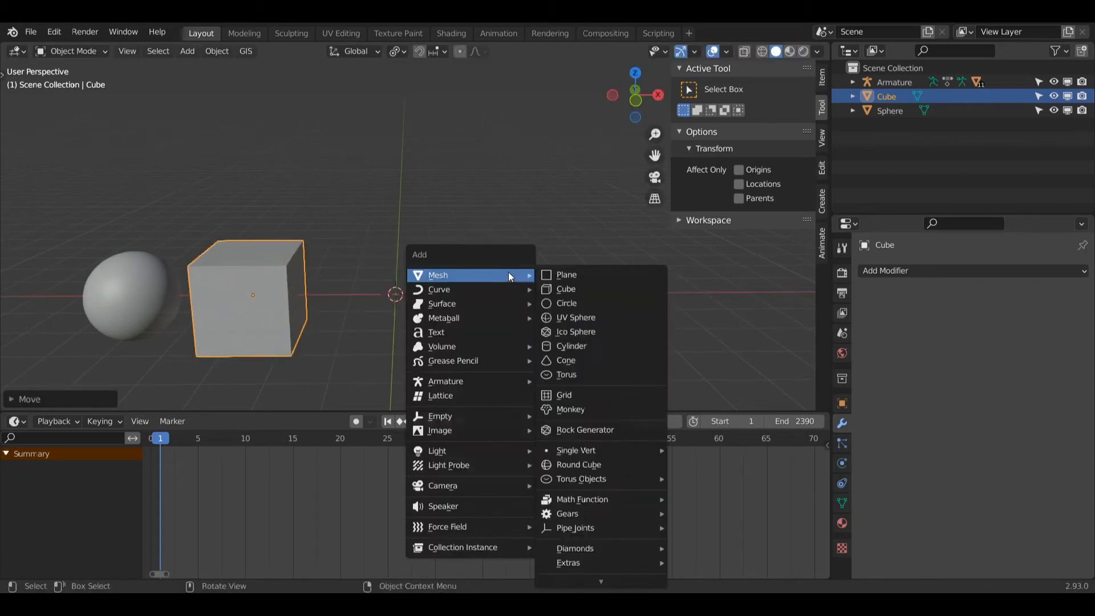
mouse_move(566, 360)
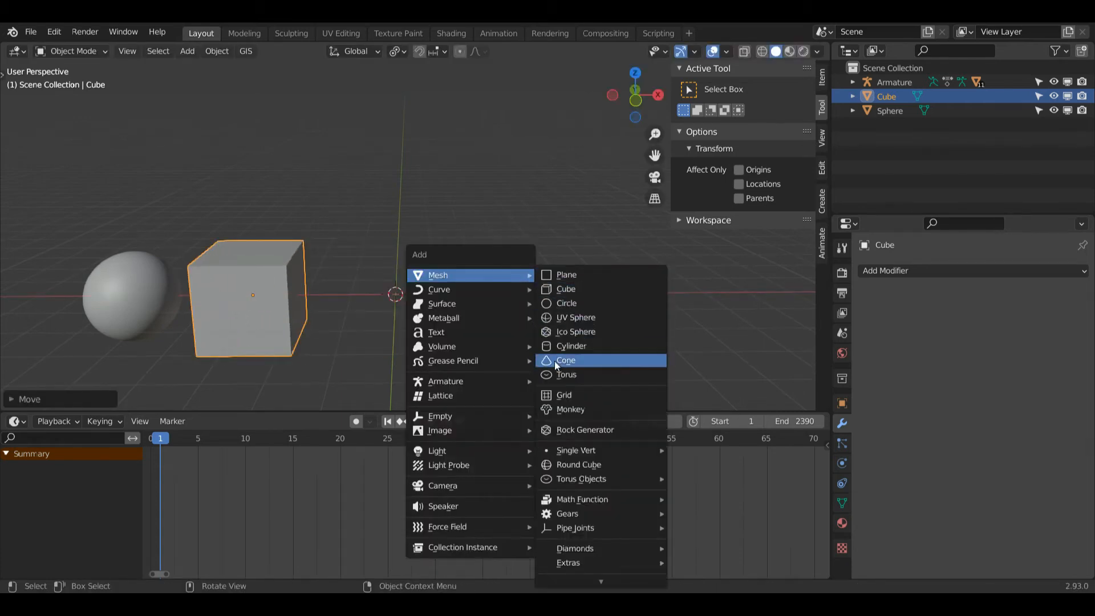
- Add a cone and enable Auto Smooth (30°) in its Object Data normals settings
click(565, 360)
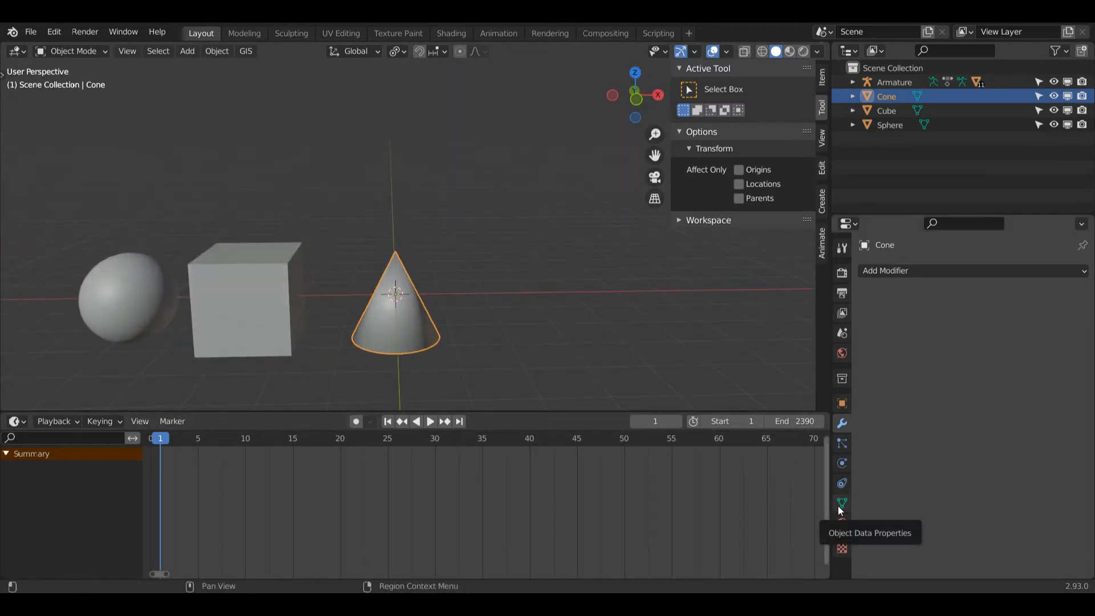
click(841, 503)
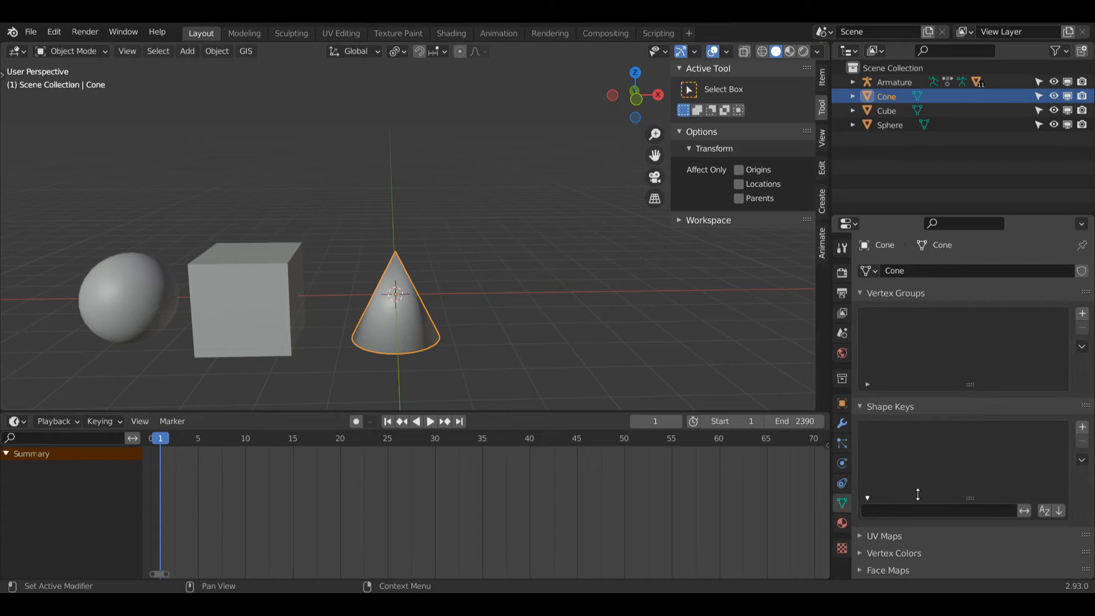
scroll(down, 3)
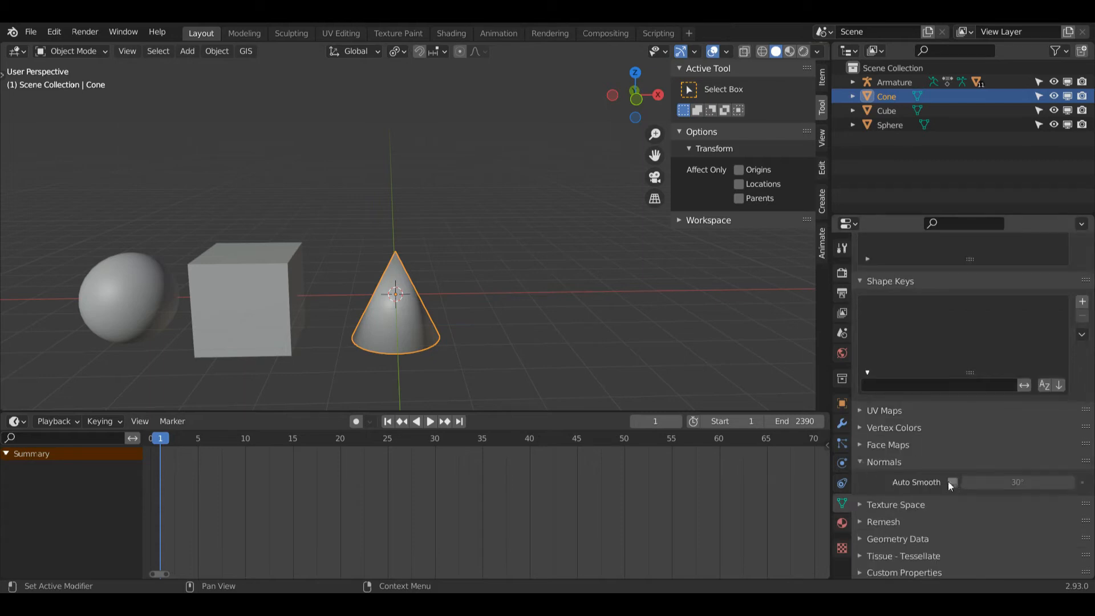
click(952, 482)
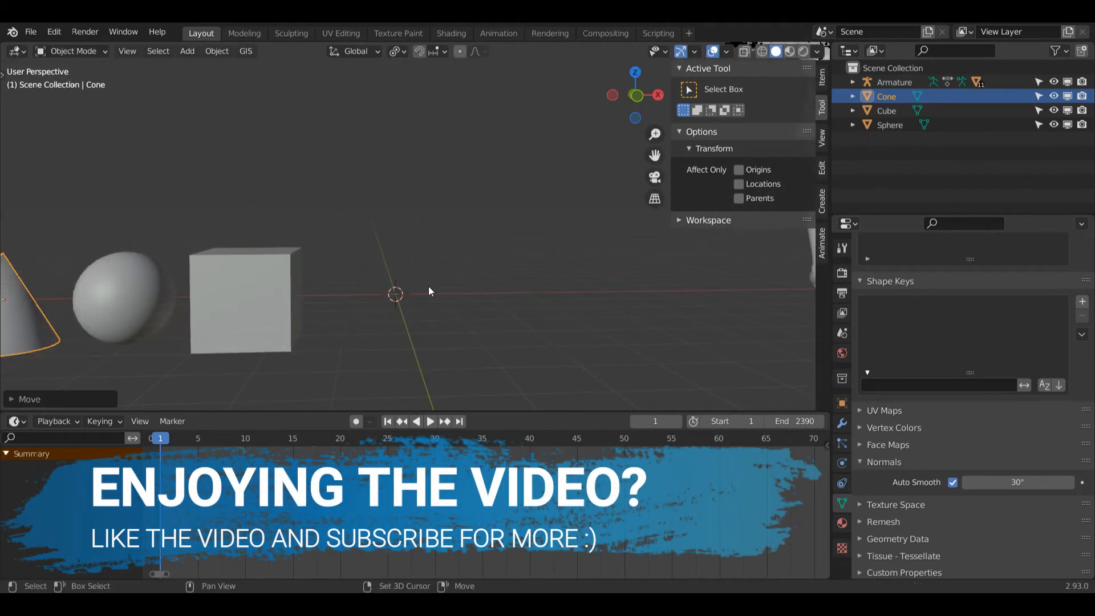
- Add a cylinder at the origin and view its Object Data normals settings
click(186, 51)
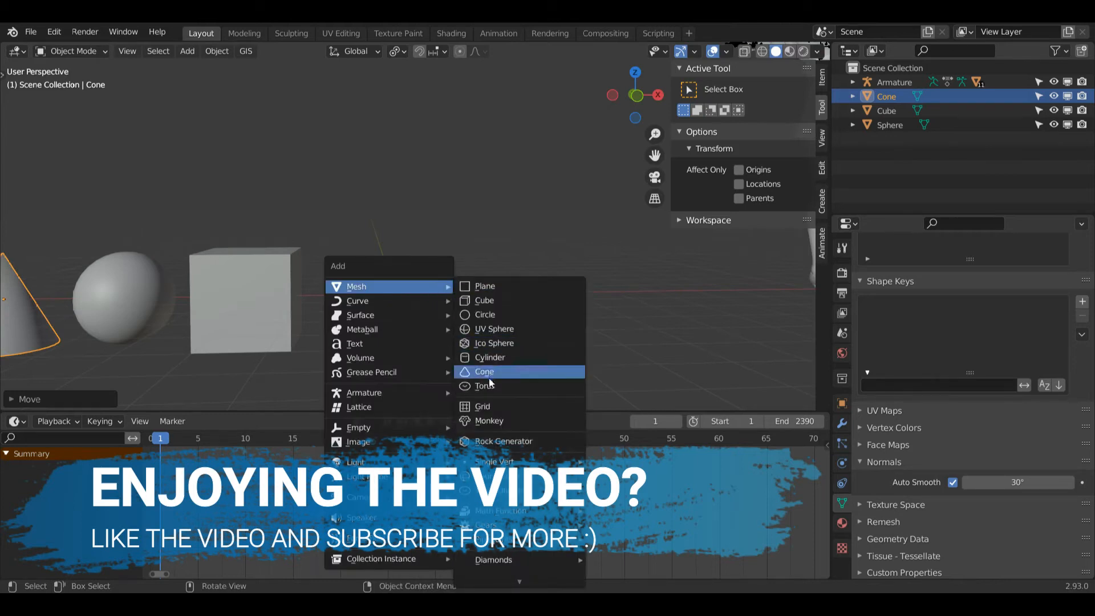
click(492, 357)
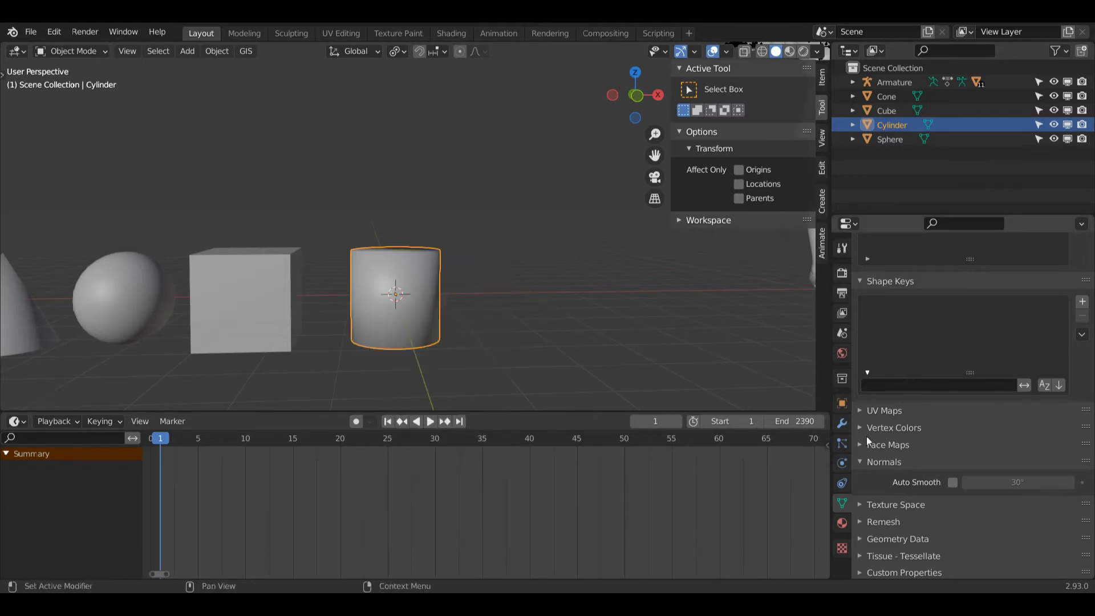
mouse_move(842, 503)
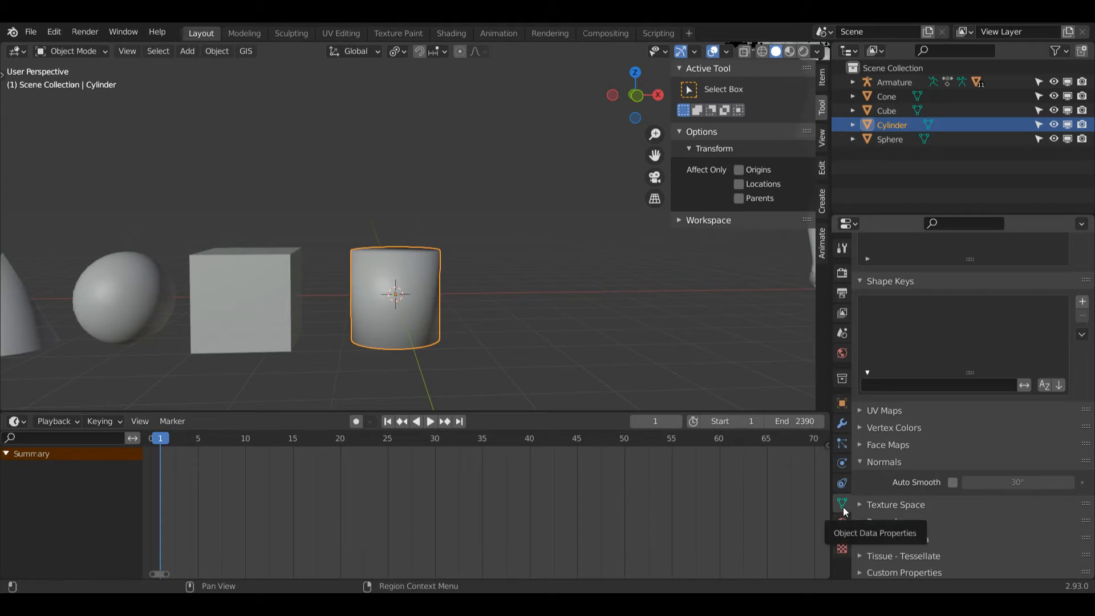
click(952, 482)
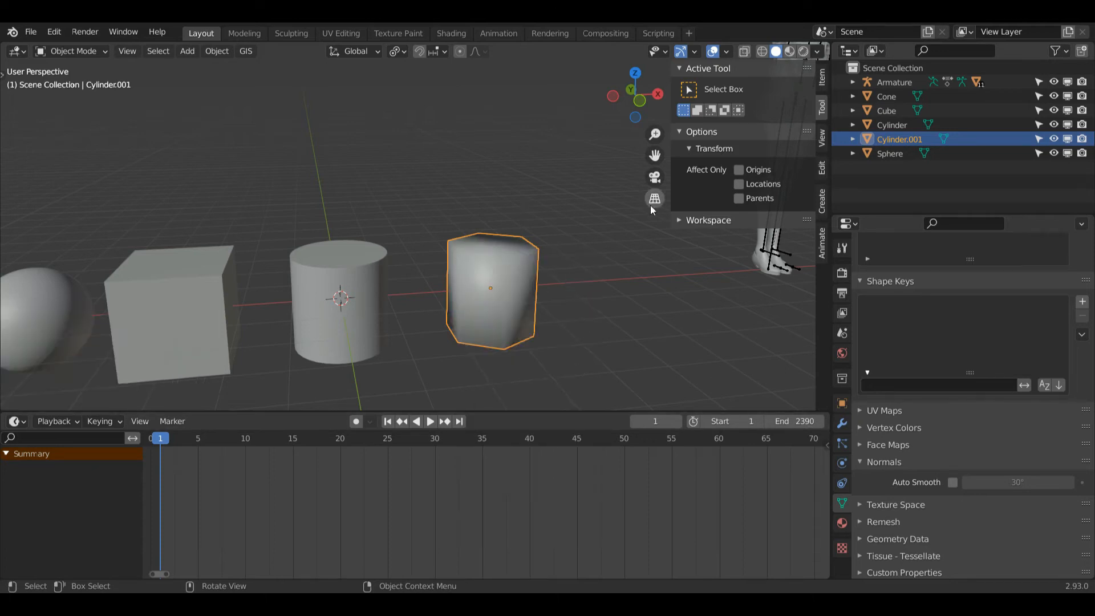
- Open the Add Modifier list for the low-poly Cylinder.001
click(952, 482)
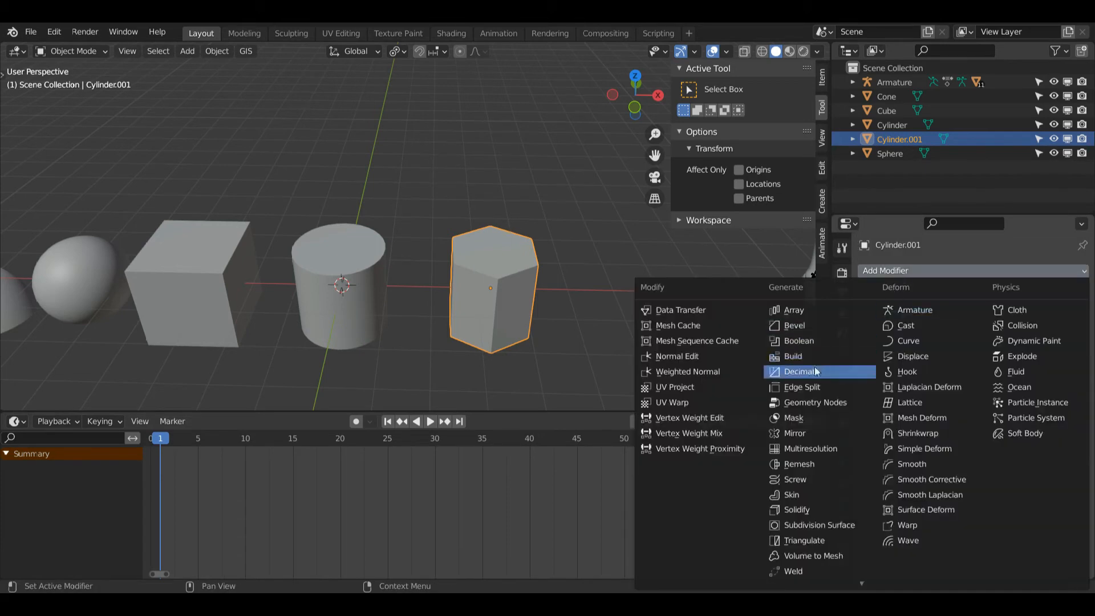
- Add a Subdivision Surface modifier to the cylinder and return to Object Mode
click(819, 524)
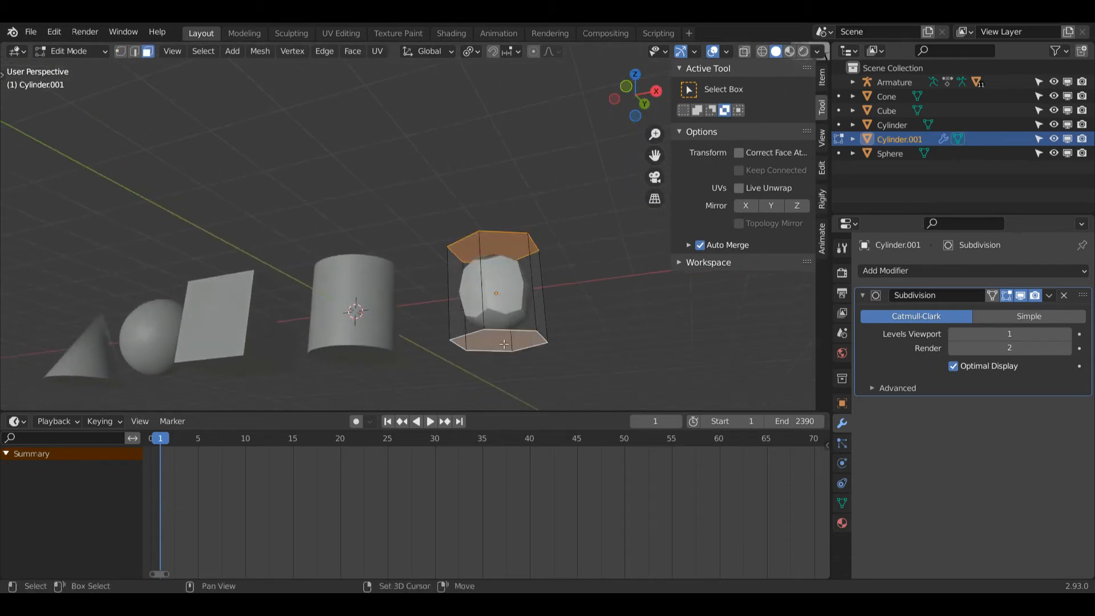
click(822, 76)
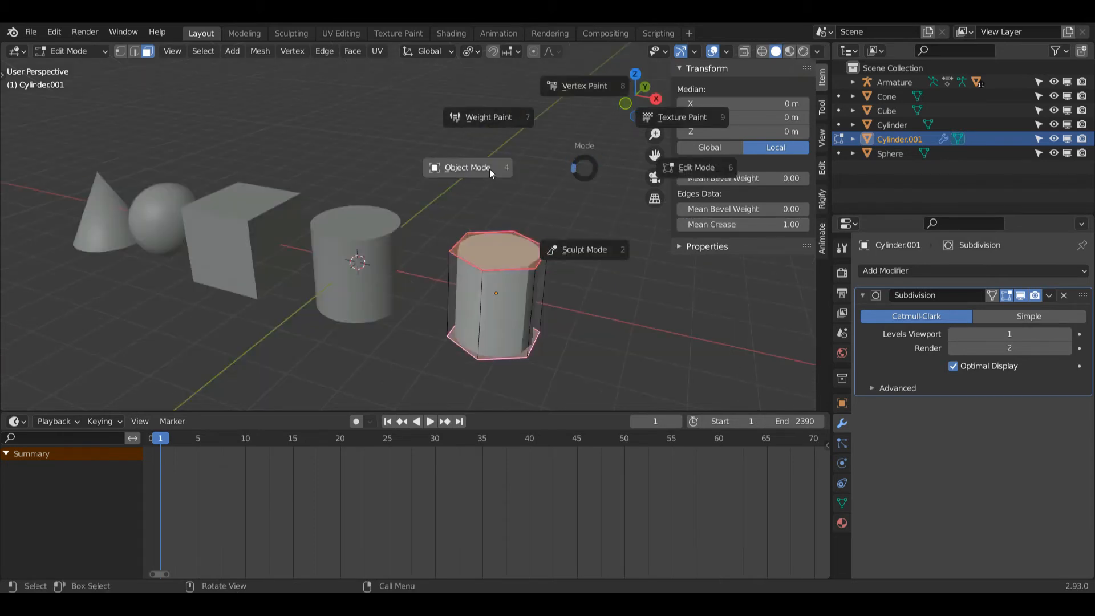
click(467, 168)
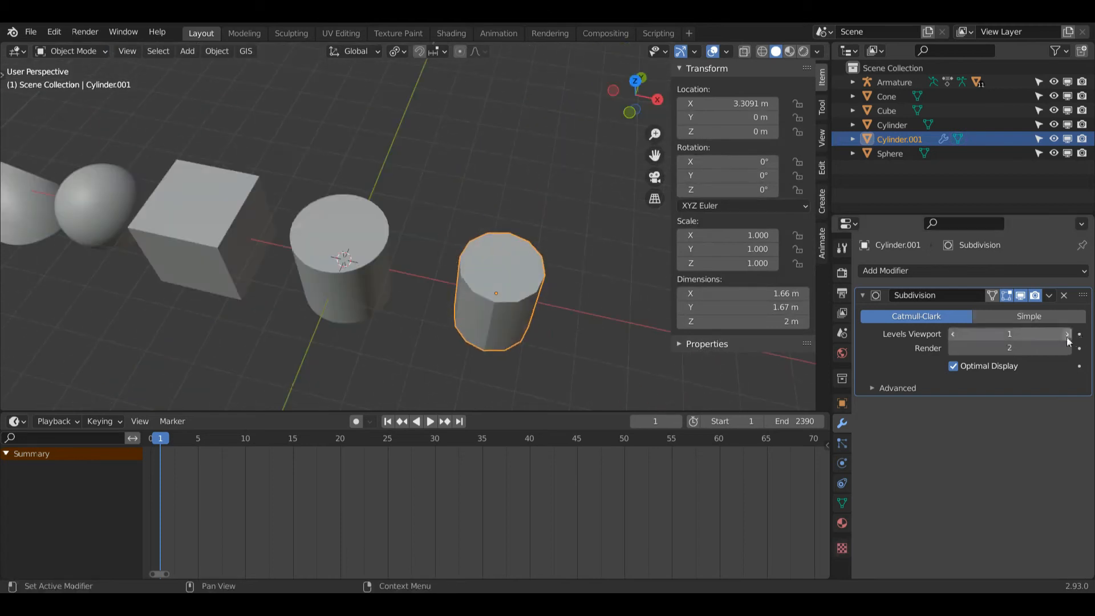
- Raise the viewport subdivision level to 3 and shade the cylinder smooth
click(1066, 334)
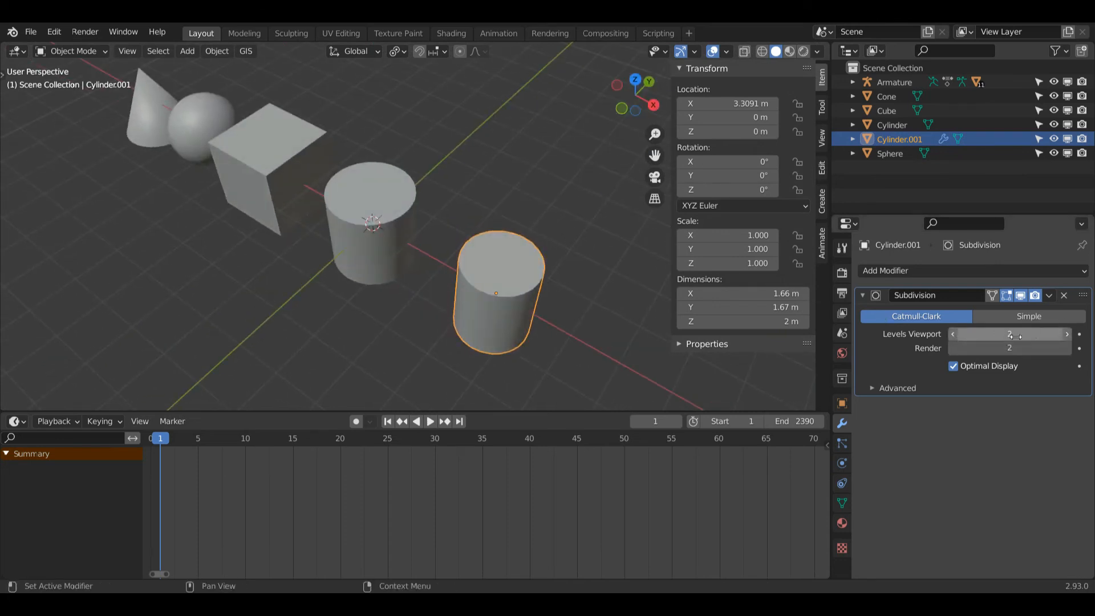
click(1066, 334)
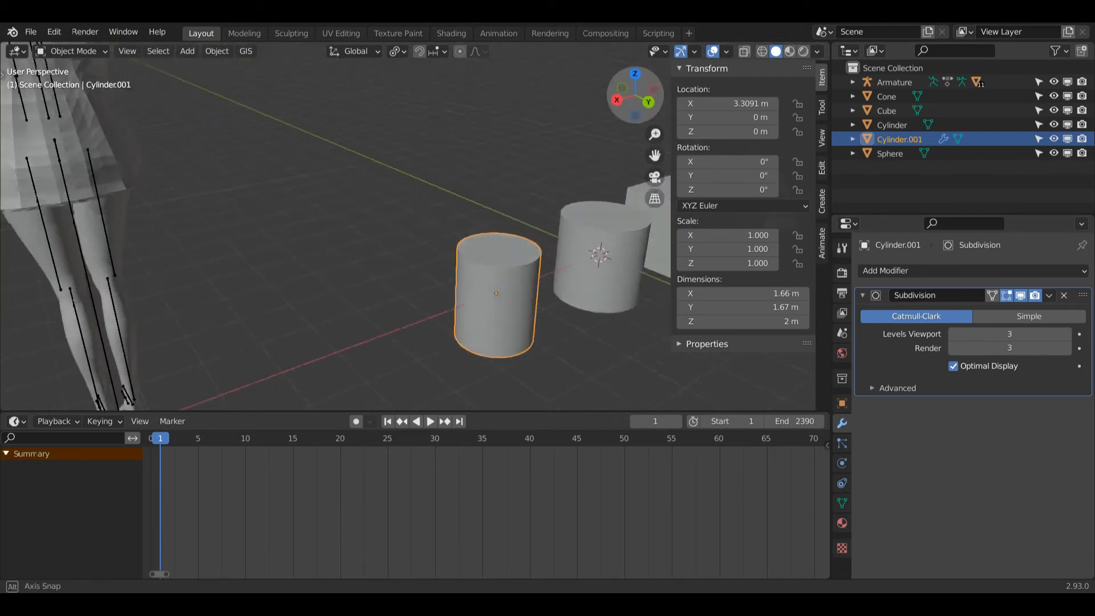
right_click(495, 293)
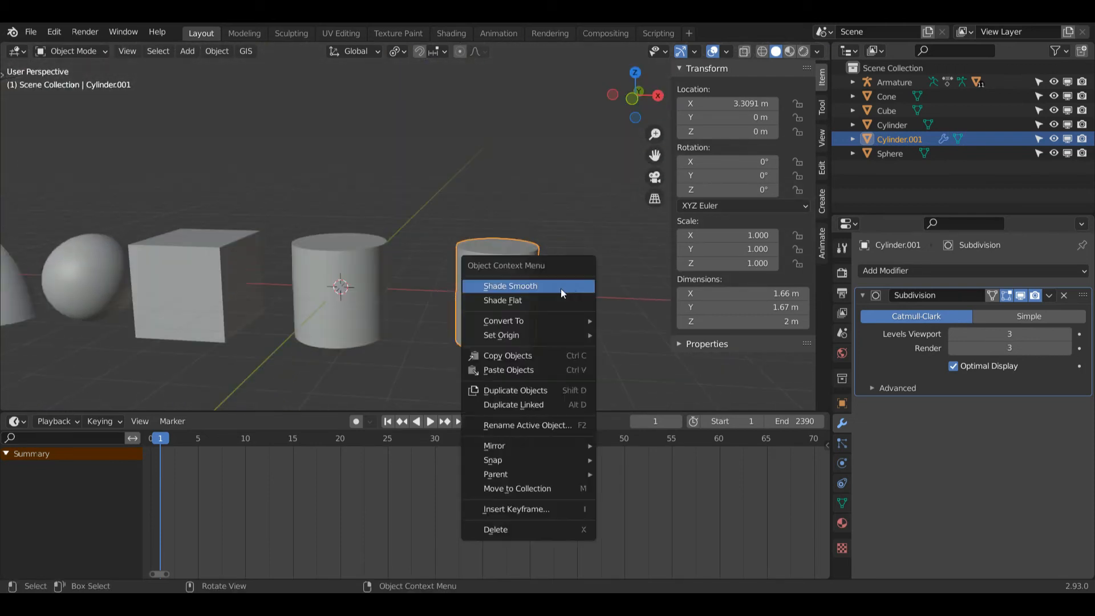
click(510, 286)
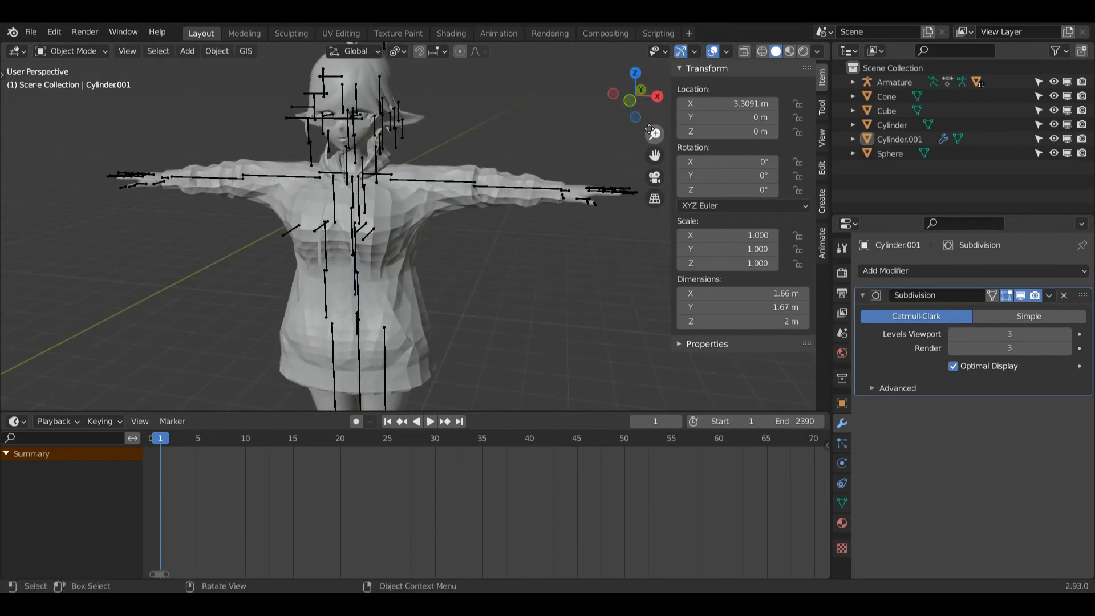
mouse_move(655, 175)
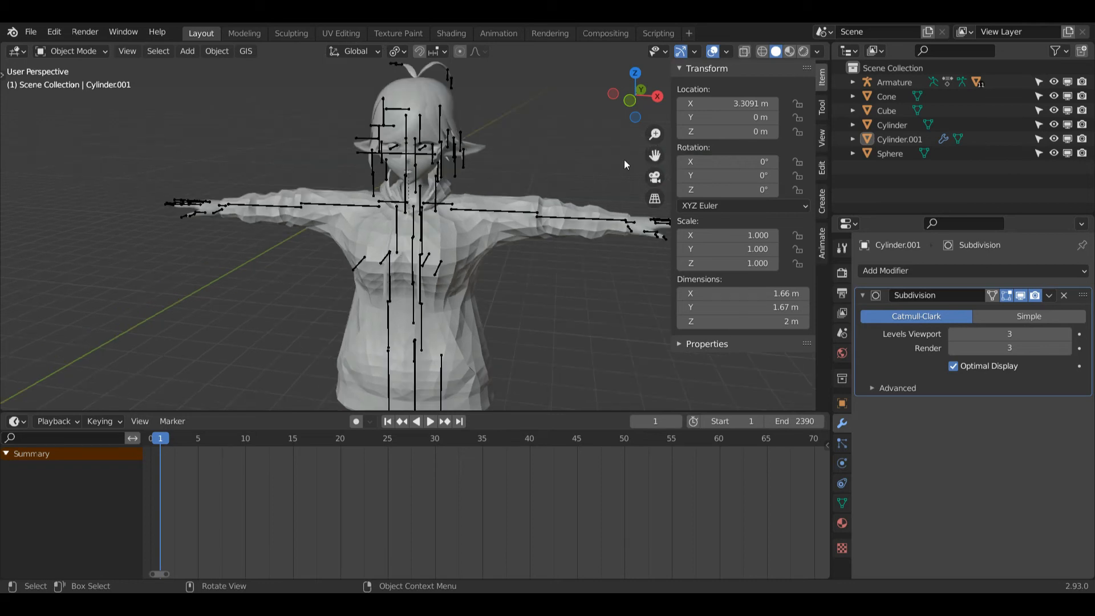
- Select Body.001 and uncheck Normals > Auto Smooth in its Object Data settings
click(419, 314)
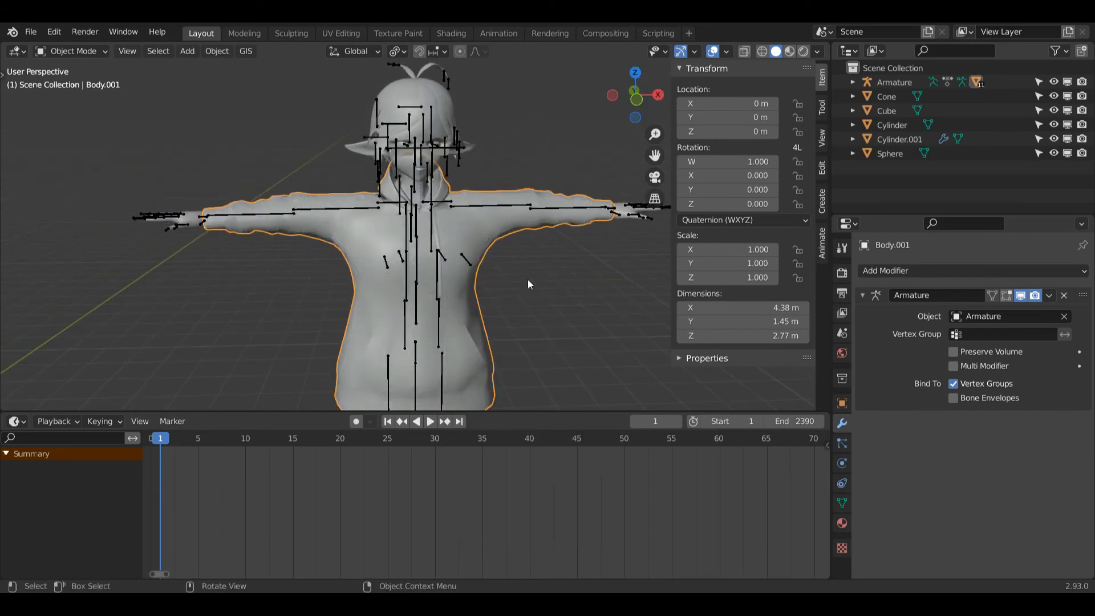
click(842, 502)
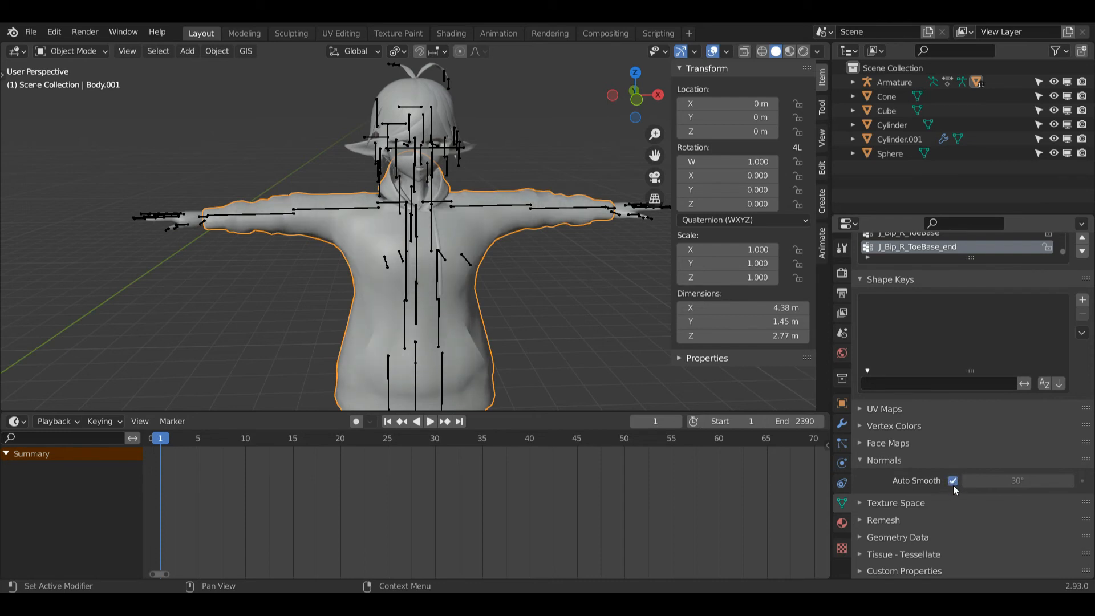
click(952, 480)
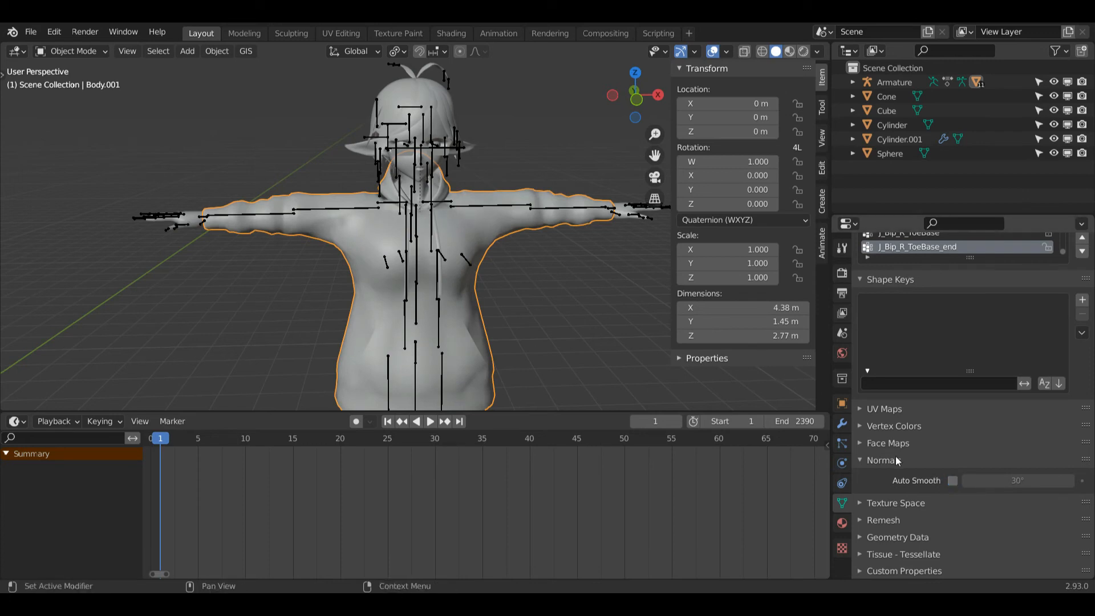
click(952, 481)
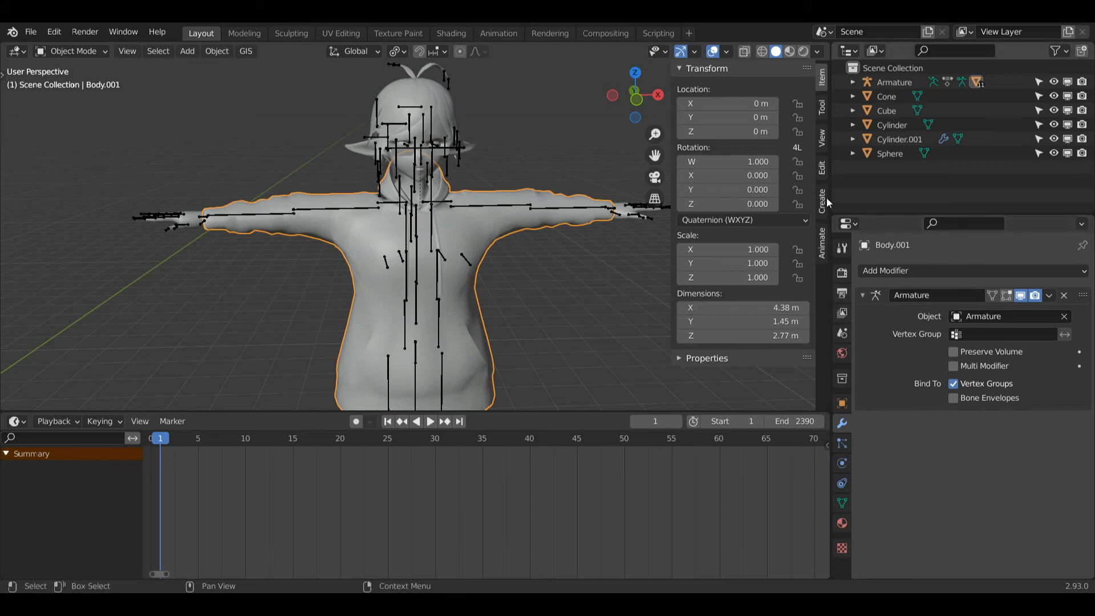
- Add a Subdivision Surface modifier to Body.001 and switch it to Simple
click(886, 271)
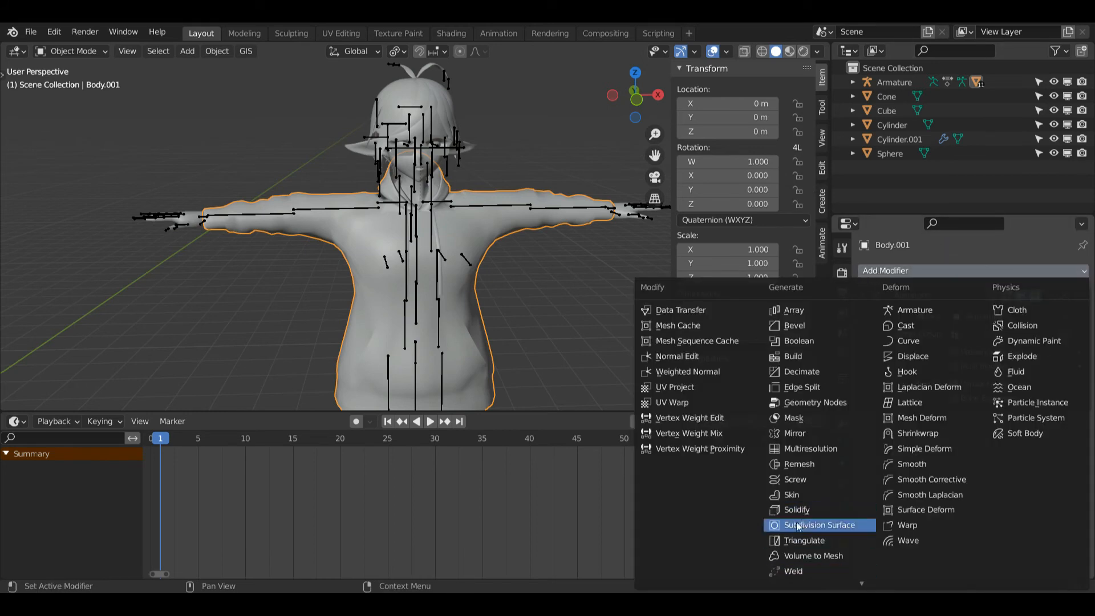
click(821, 525)
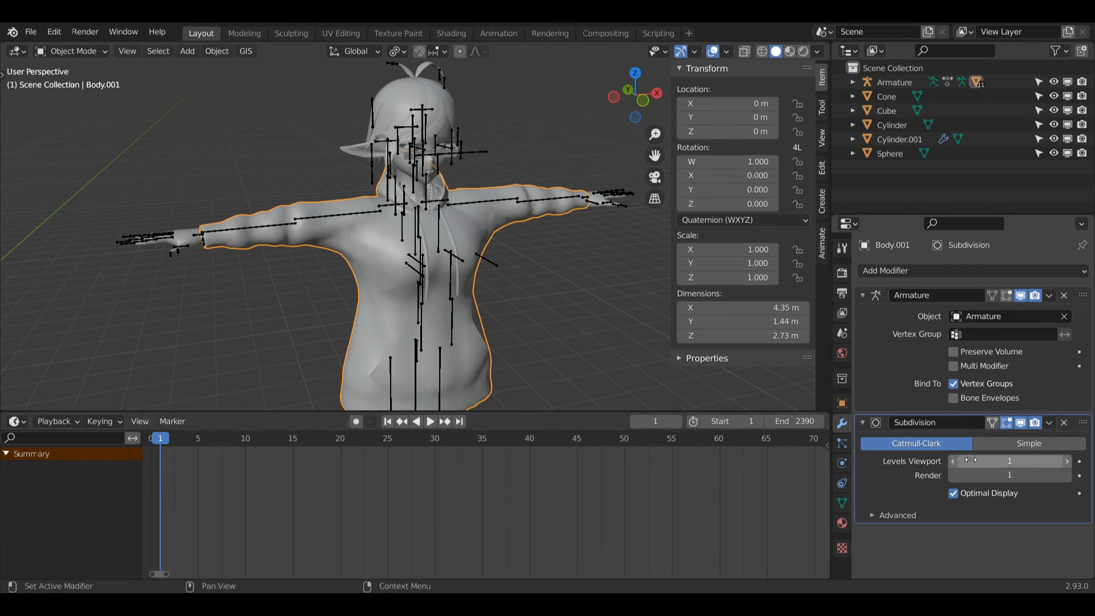
mouse_move(1009, 461)
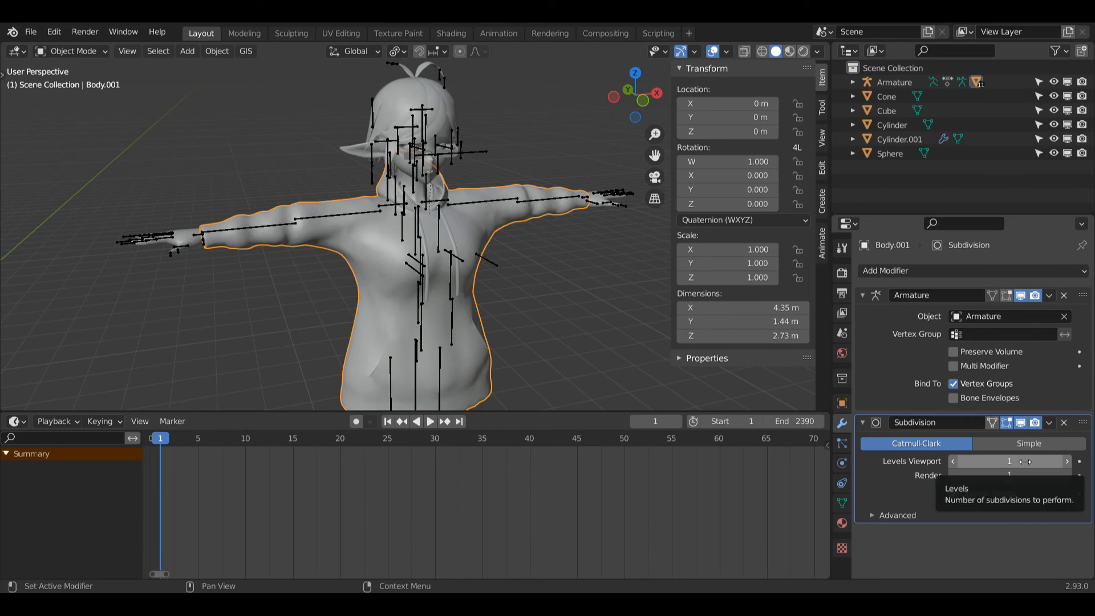
click(1028, 444)
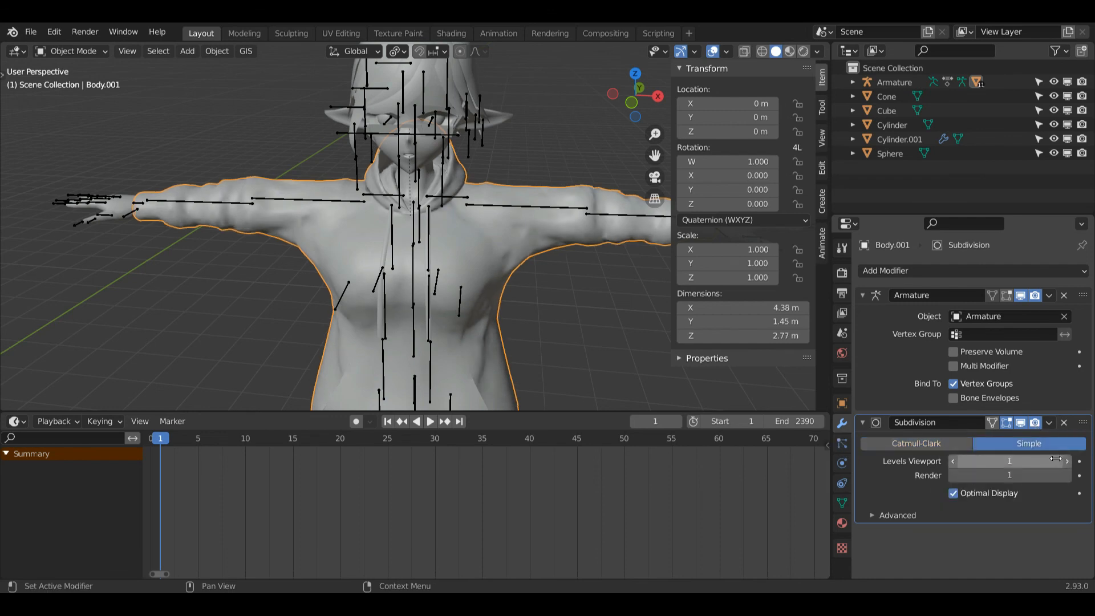
- Try Levels Viewport 2 on the Simple subdivision, revert to 1, and zoom out
click(1066, 461)
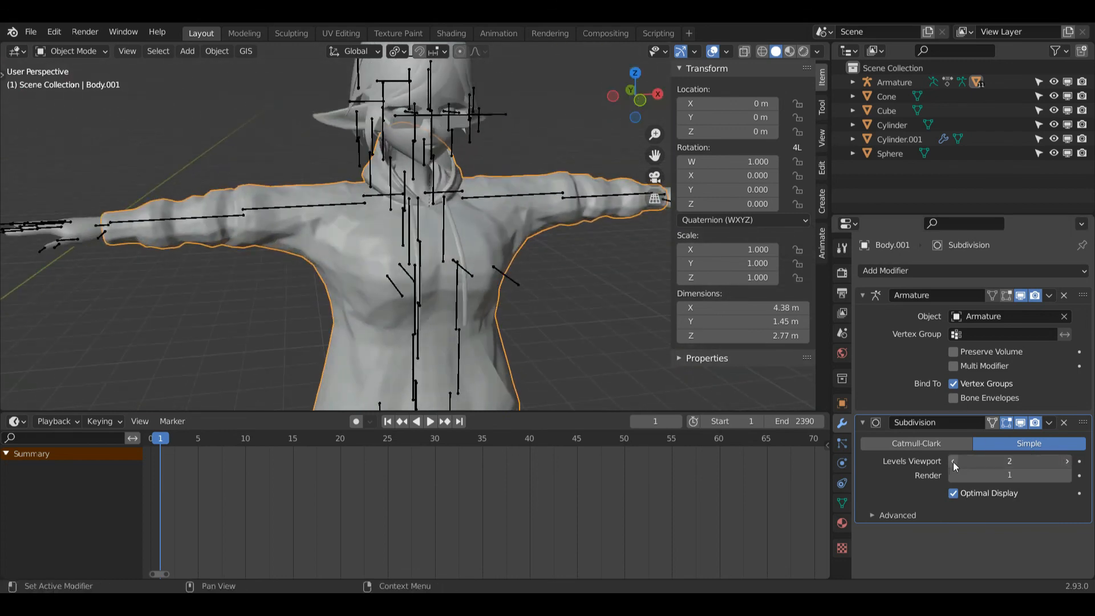
click(958, 460)
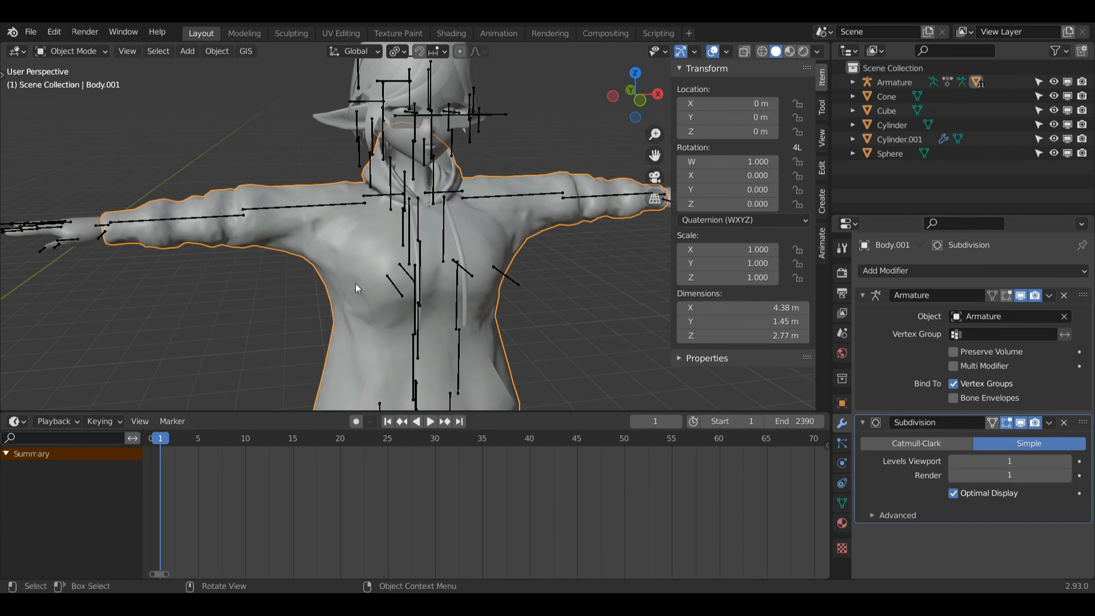
scroll(down, 3)
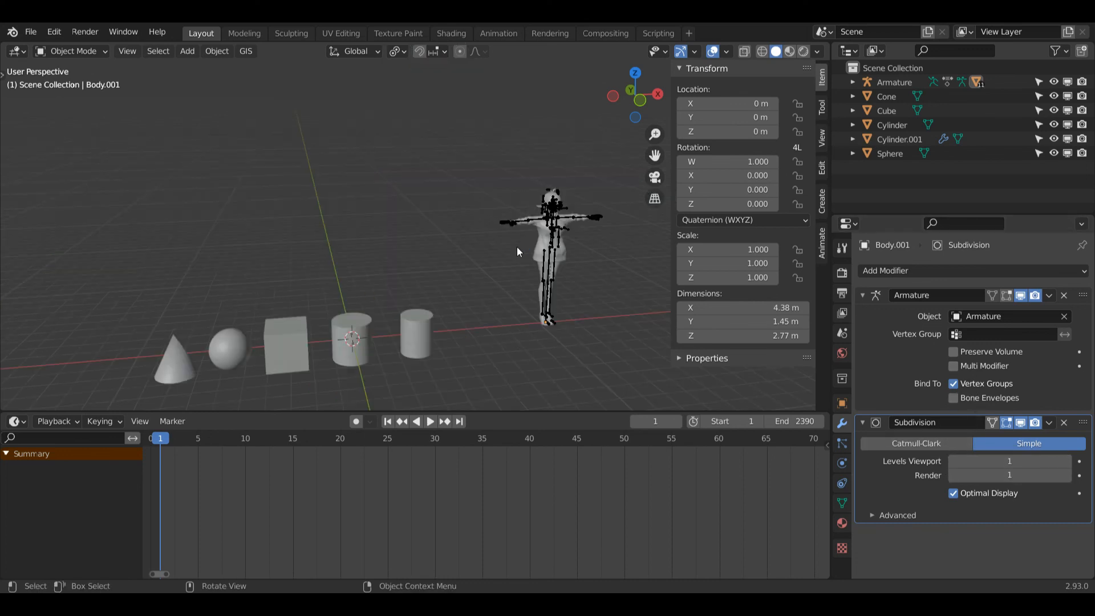